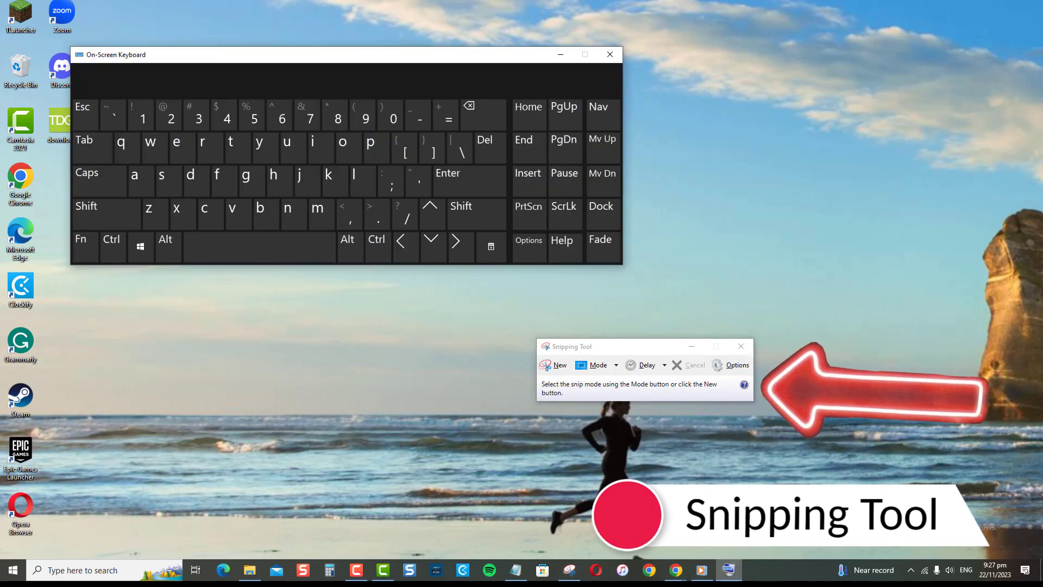
# Enter the Win+Shift keys of the capture shortcut on the On-Screen Keyboard.
pyautogui.click(140, 247)
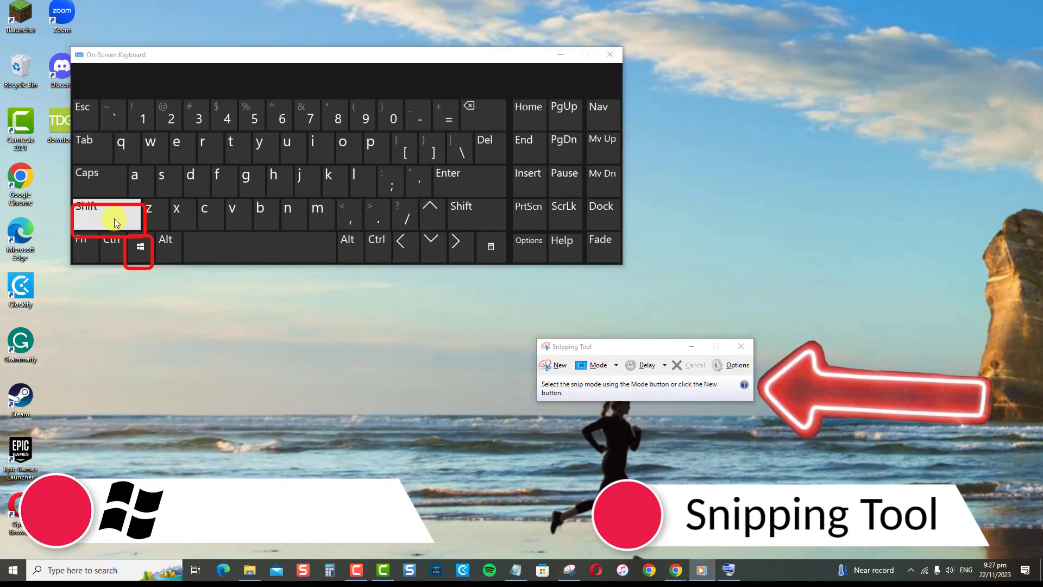
pyautogui.click(162, 180)
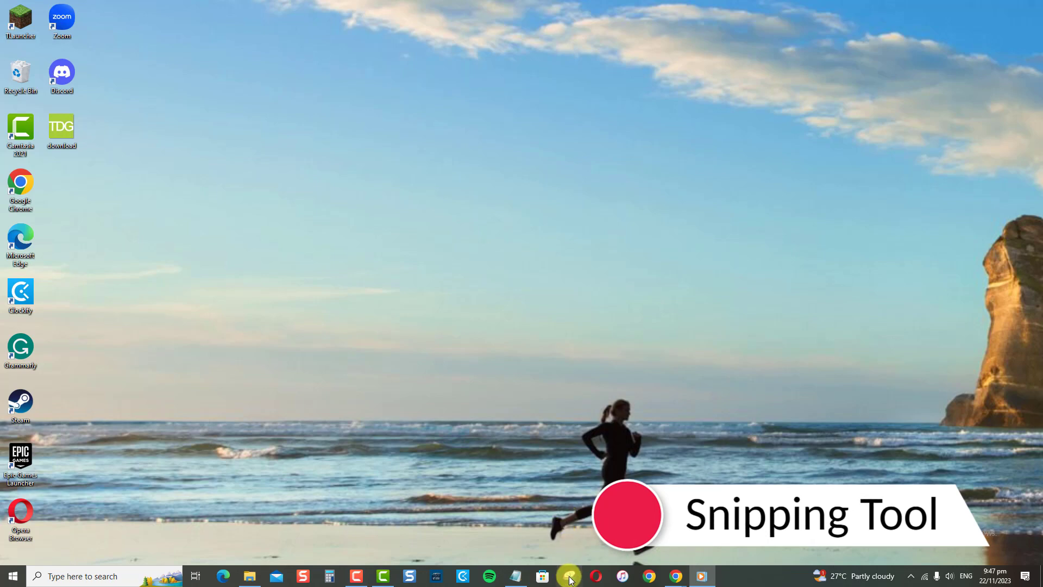
# Launch Snipping Tool from the taskbar and choose Free-form Snip from the Mode list.
pyautogui.click(569, 576)
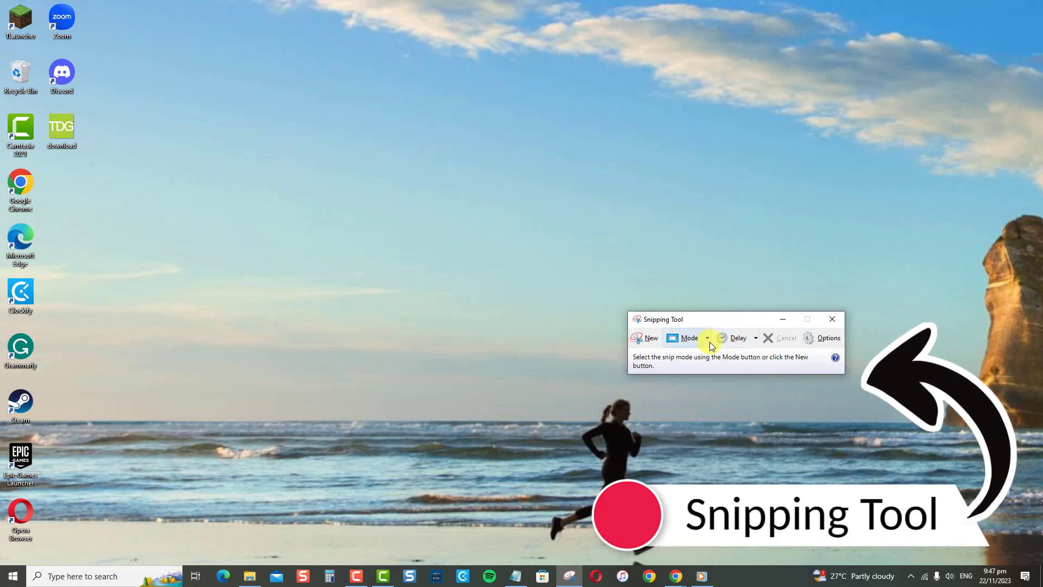
pyautogui.click(706, 338)
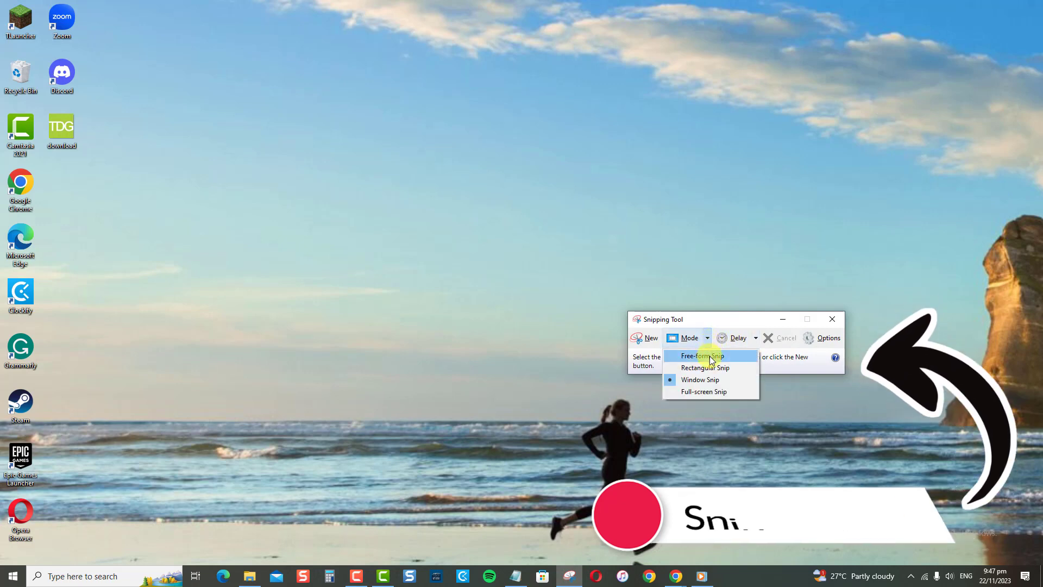
pyautogui.click(701, 356)
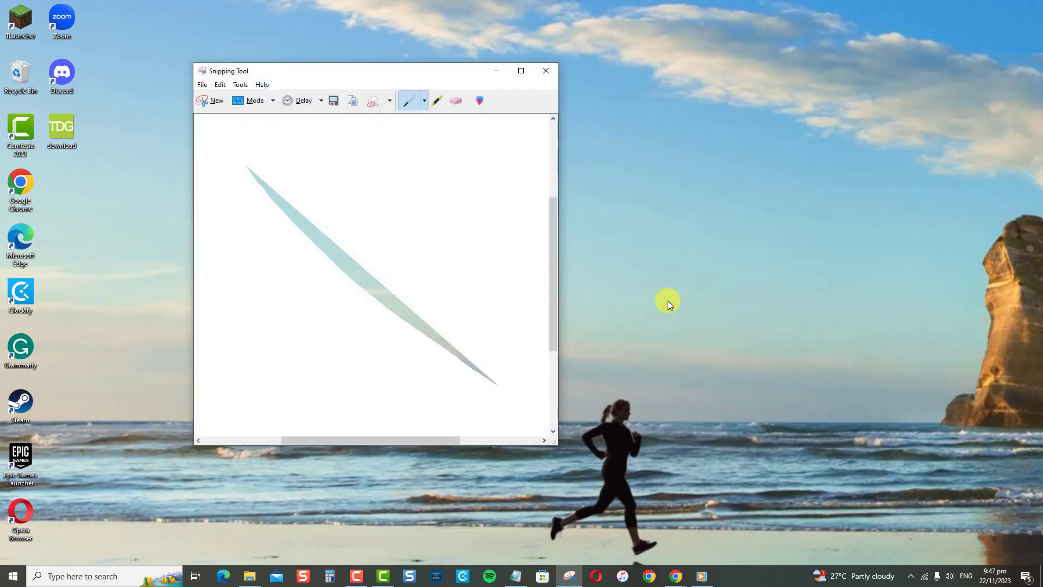
pyautogui.moveTo(545, 71)
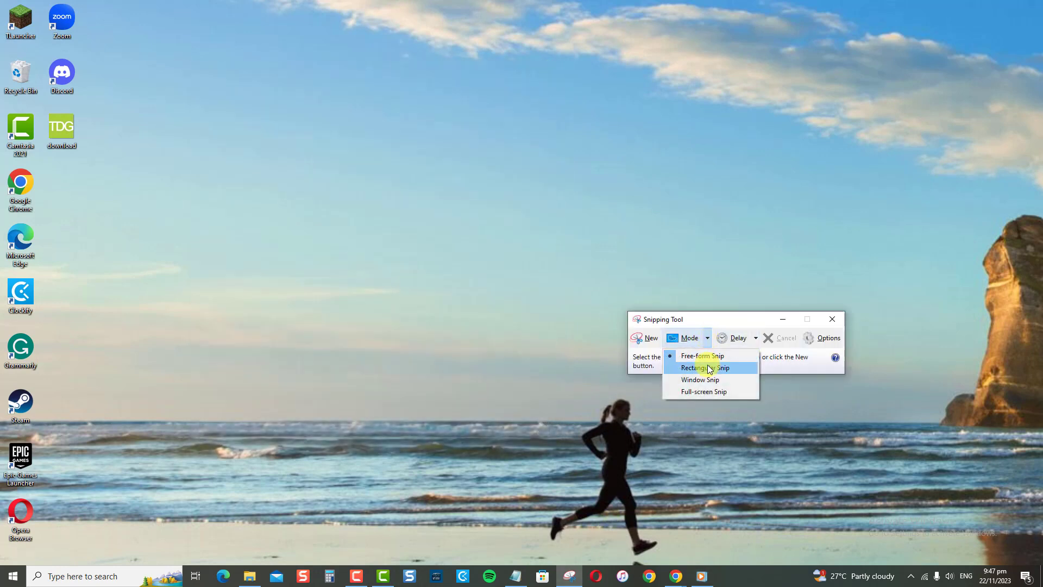
# Choose Window Snip from the Mode list, then review the modes and pick the next one.
pyautogui.click(707, 367)
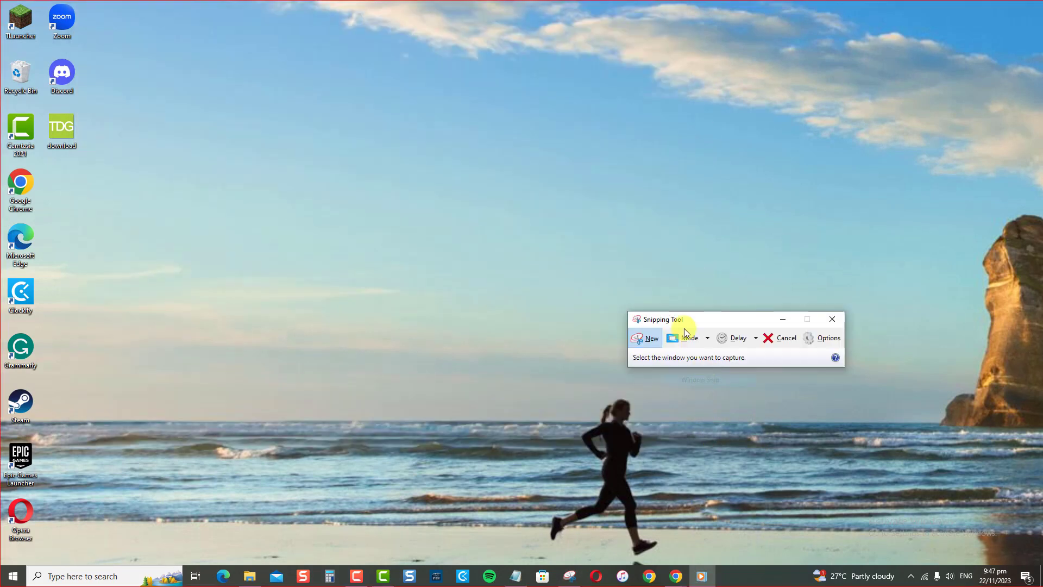
pyautogui.click(684, 337)
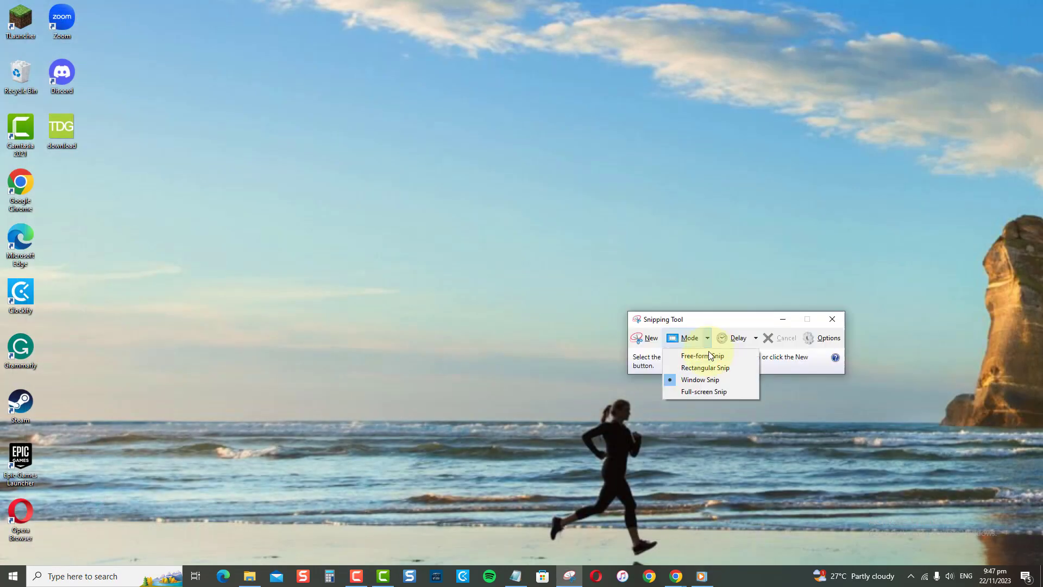
pyautogui.click(704, 391)
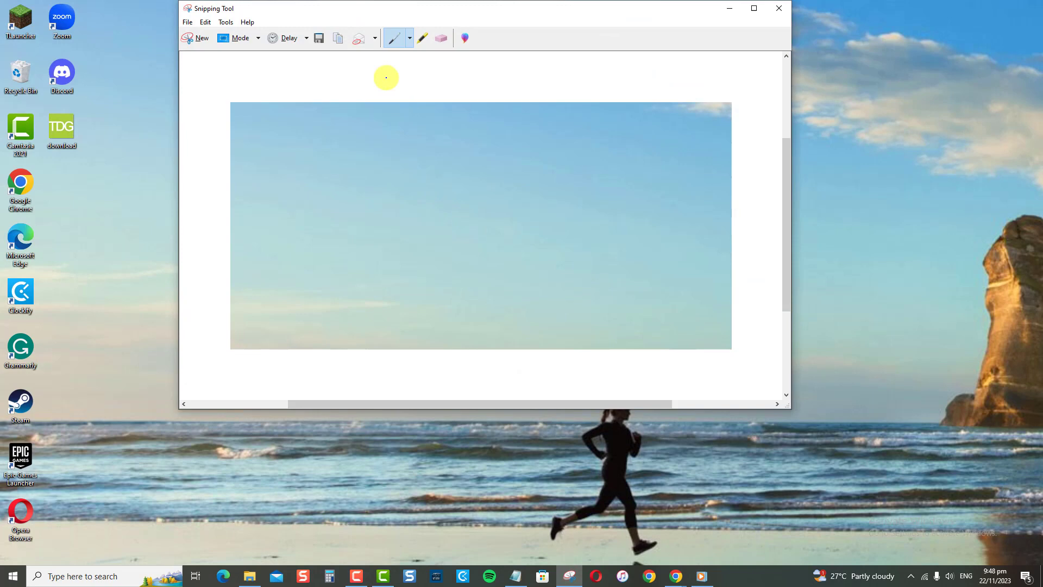
pyautogui.moveTo(372, 159)
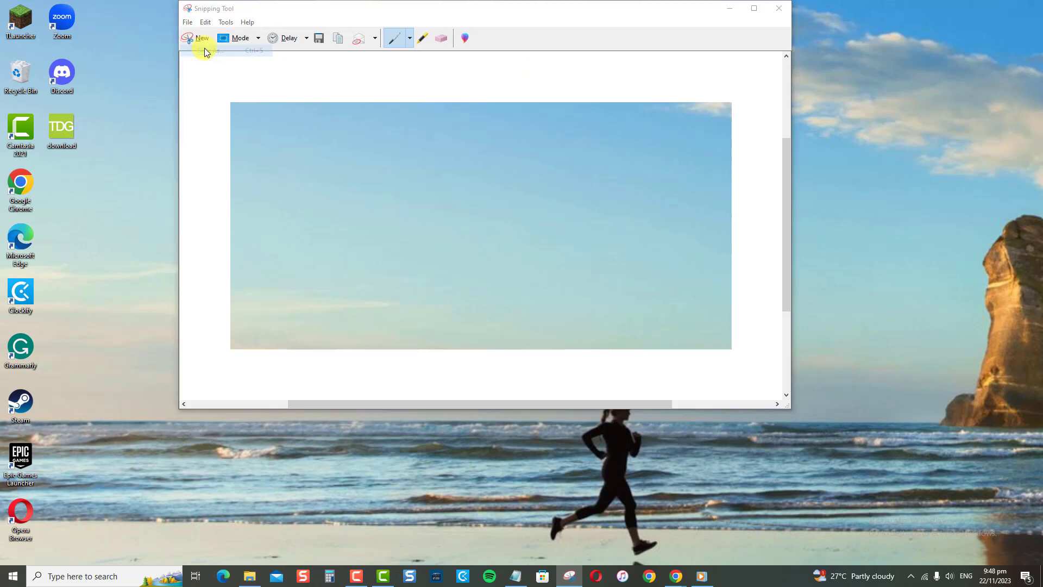
# Save the sky snip as the JPEG 'Capture' in Saved Pictures via Save As.
pyautogui.click(319, 38)
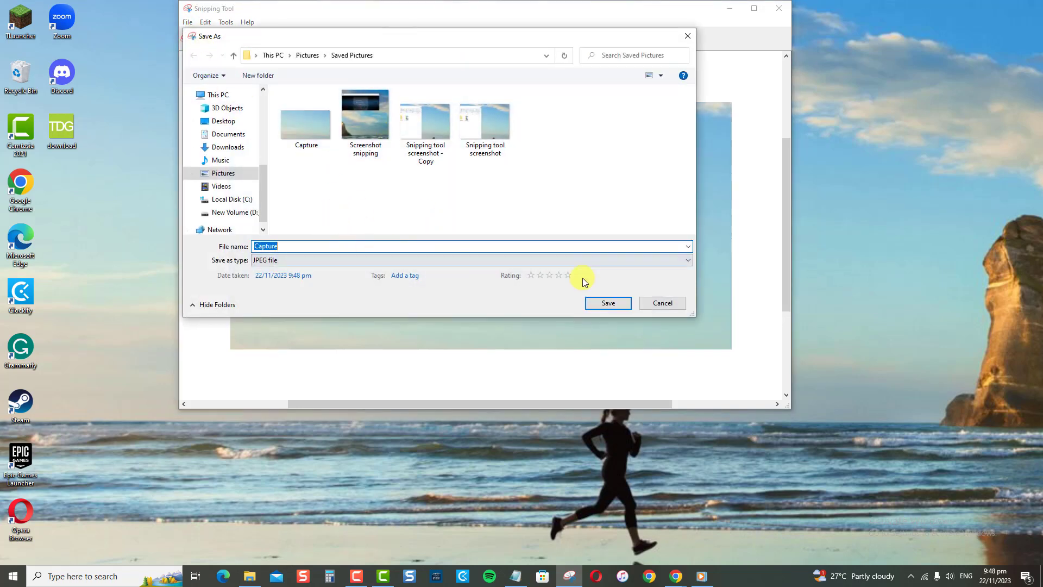
pyautogui.click(609, 303)
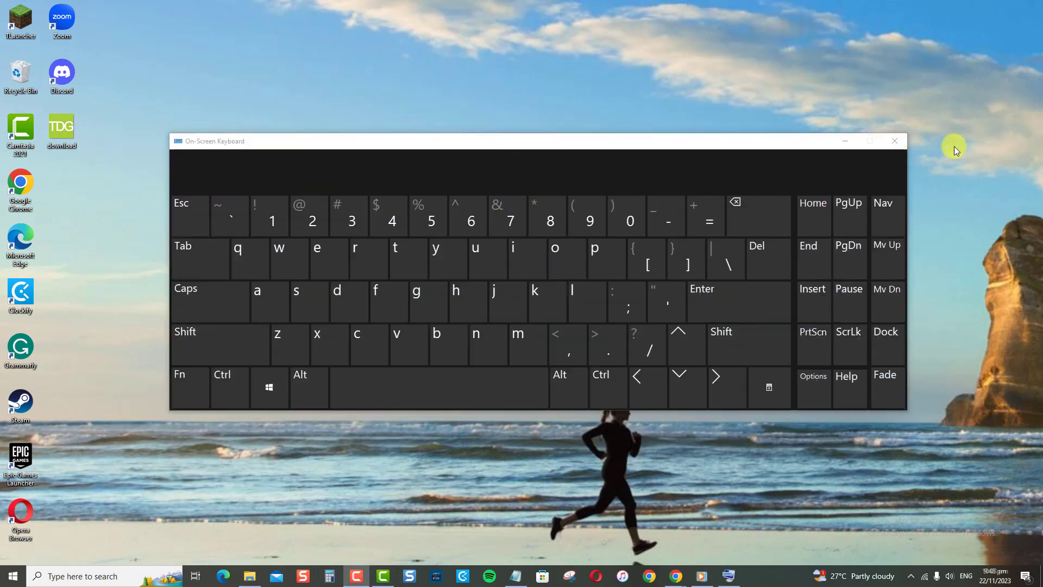
# Enter Windows + Shift + S to open the Snip & Sketch capture overlay.
pyautogui.click(268, 387)
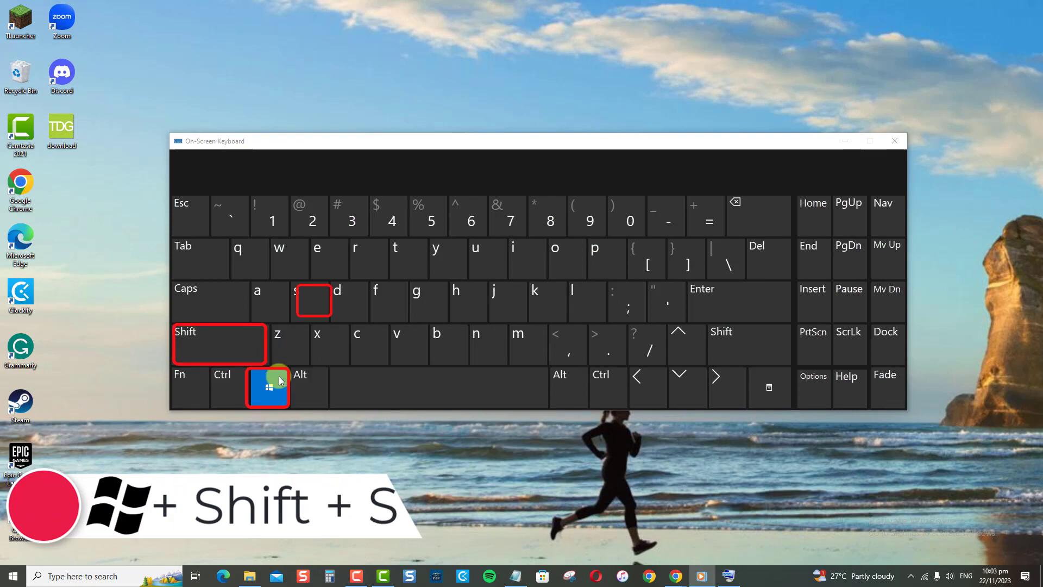
pyautogui.press('Win+Shift+S')
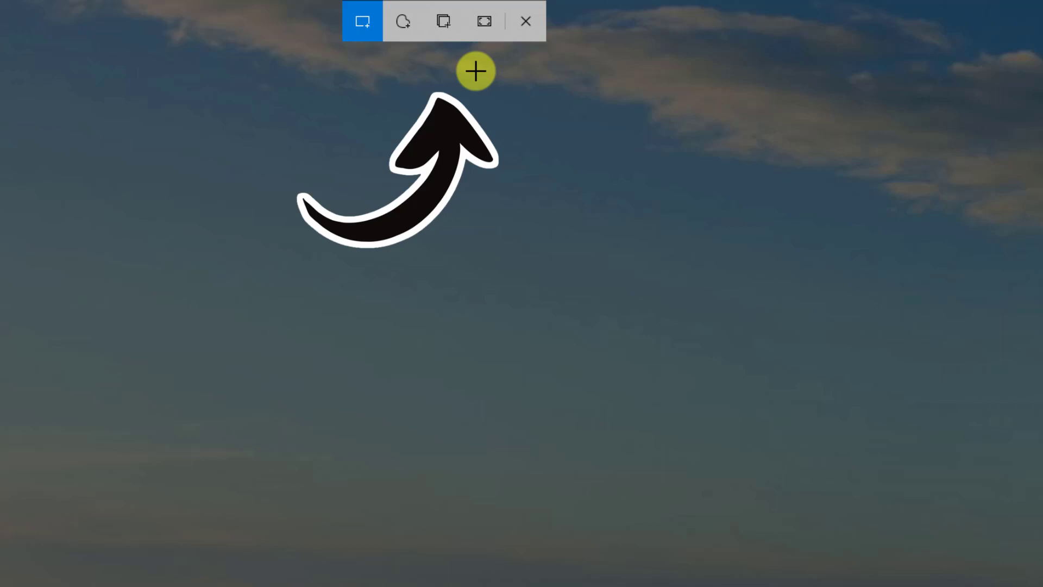
pyautogui.moveTo(363, 24)
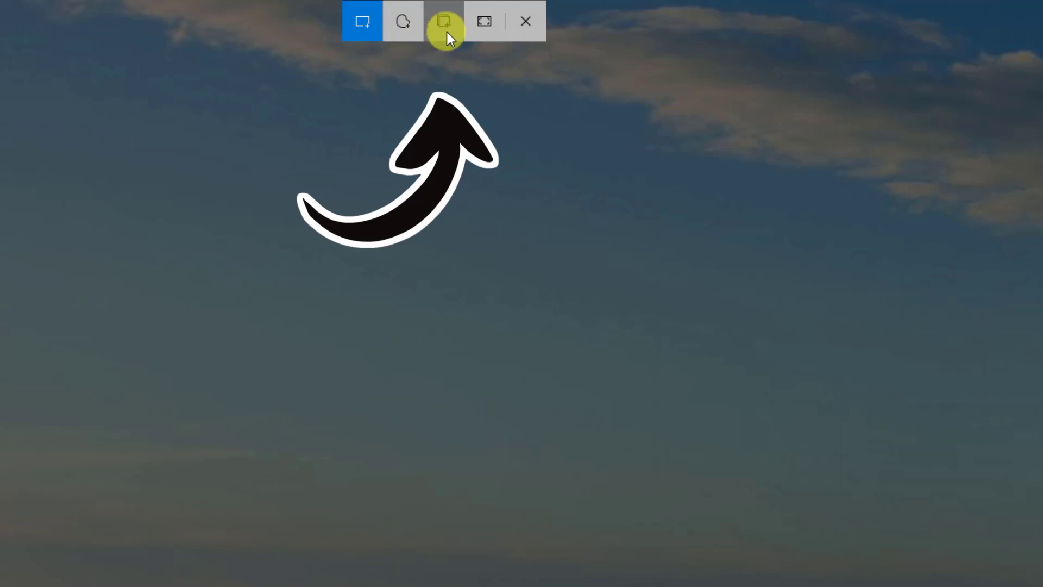
pyautogui.moveTo(485, 21)
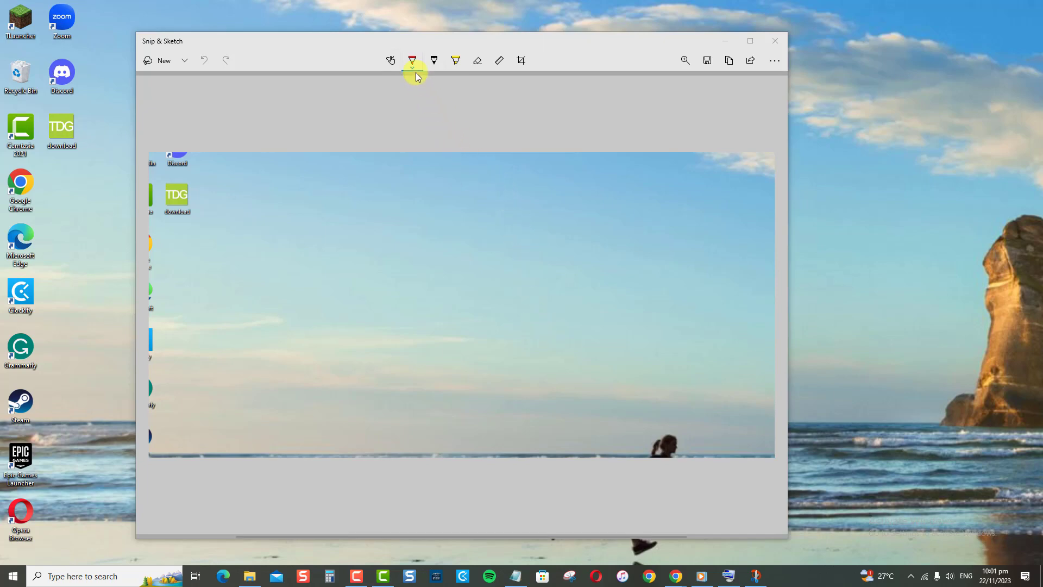
pyautogui.moveTo(391, 60)
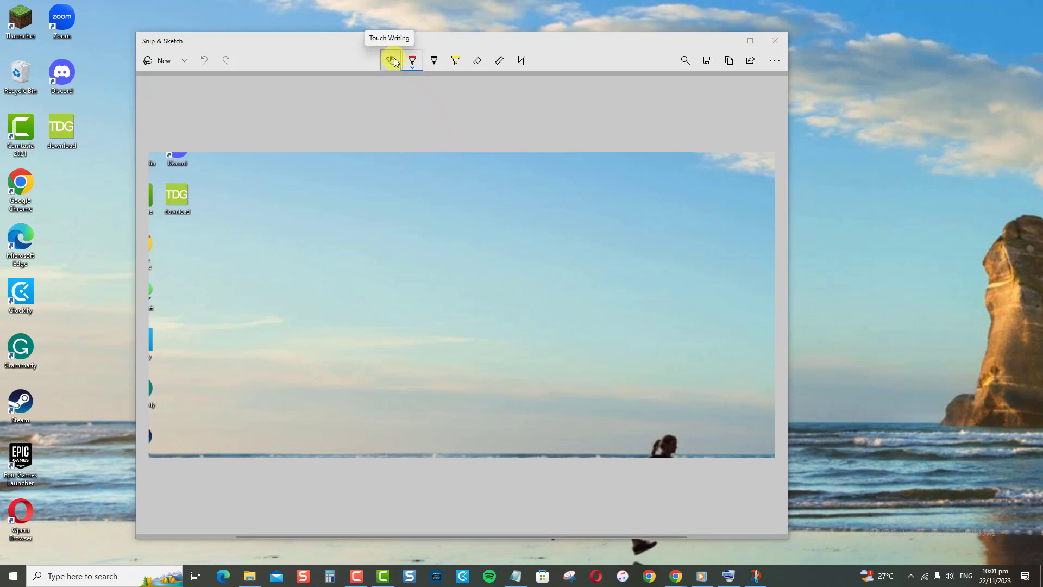
pyautogui.moveTo(522, 65)
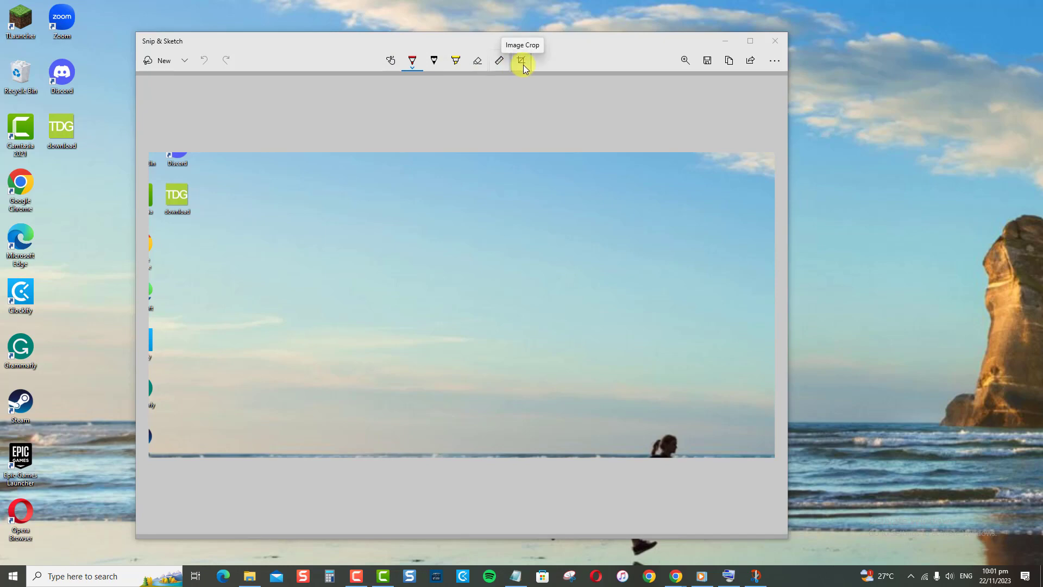
pyautogui.moveTo(480, 68)
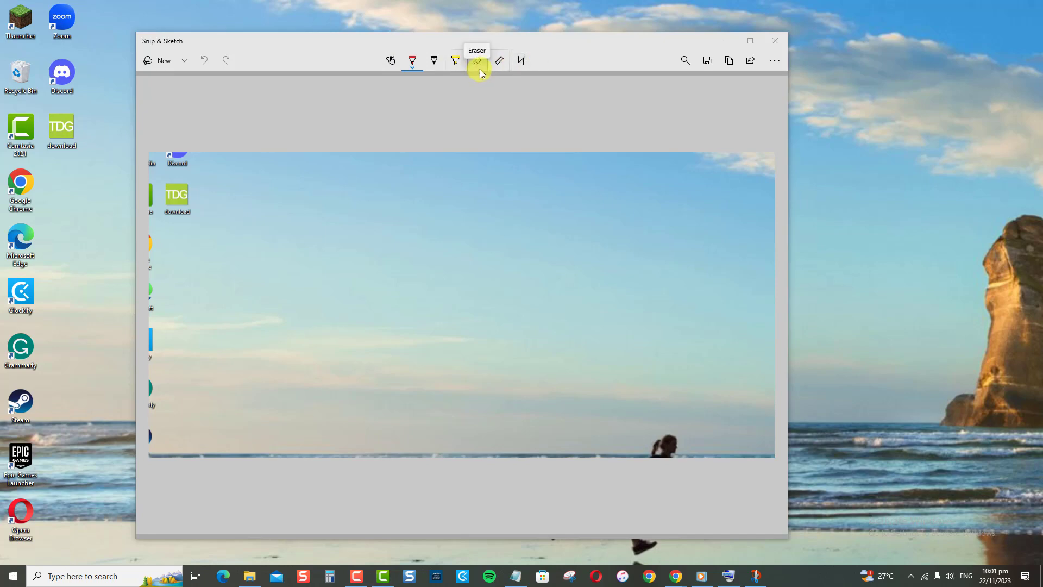